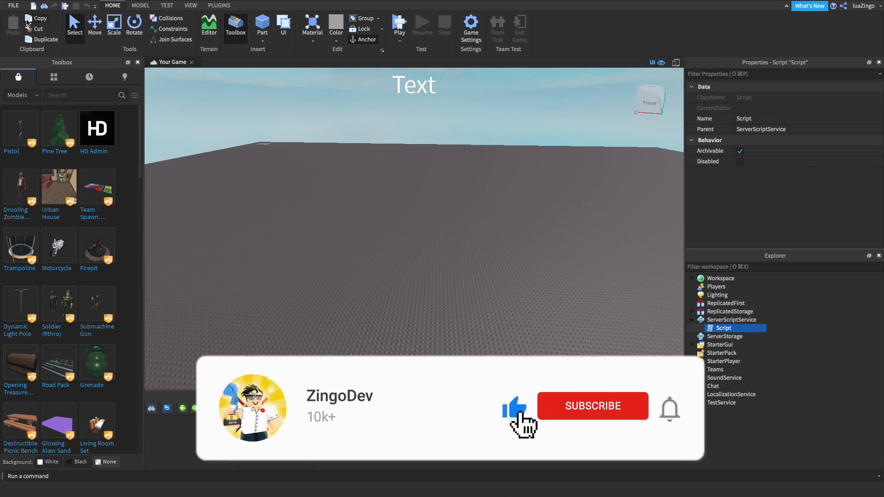
Insert a new Script into ServerScriptService and name it Leaderstats
click(592, 405)
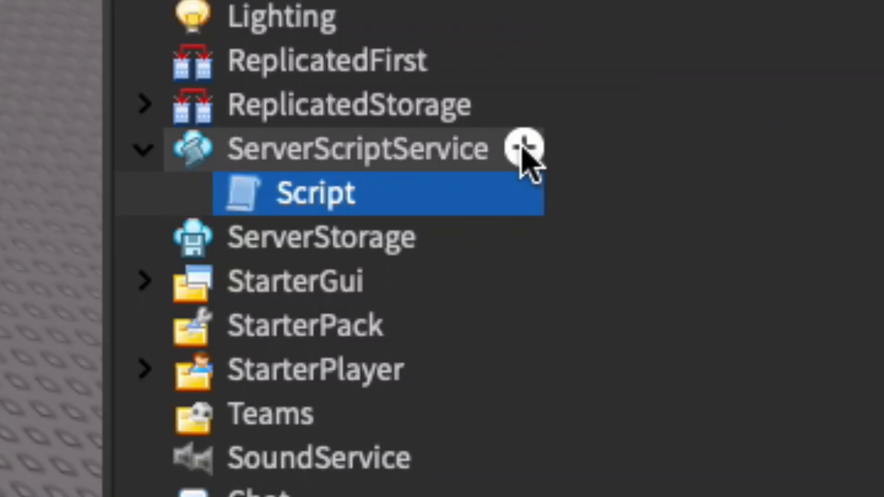
click(524, 148)
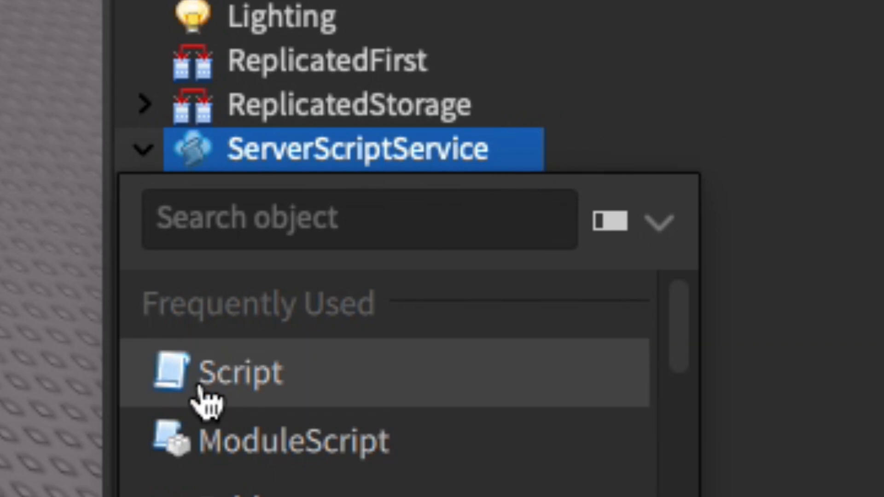
click(238, 372)
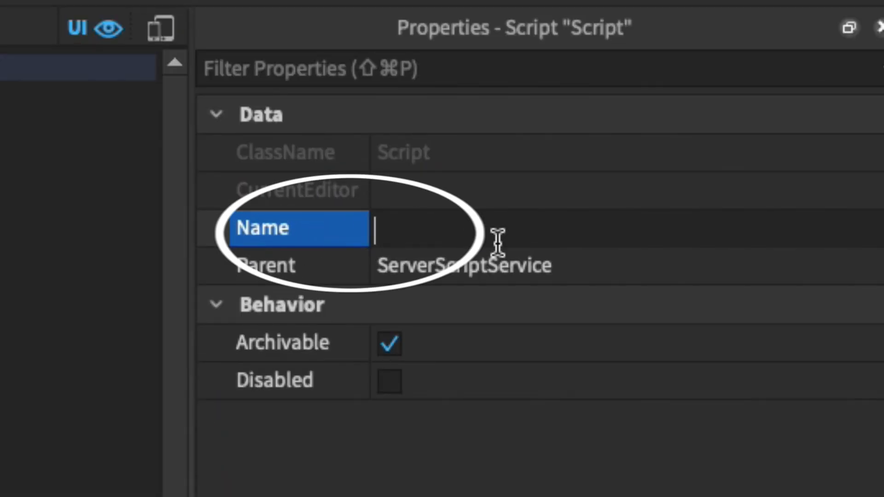
text(Leaderstats)
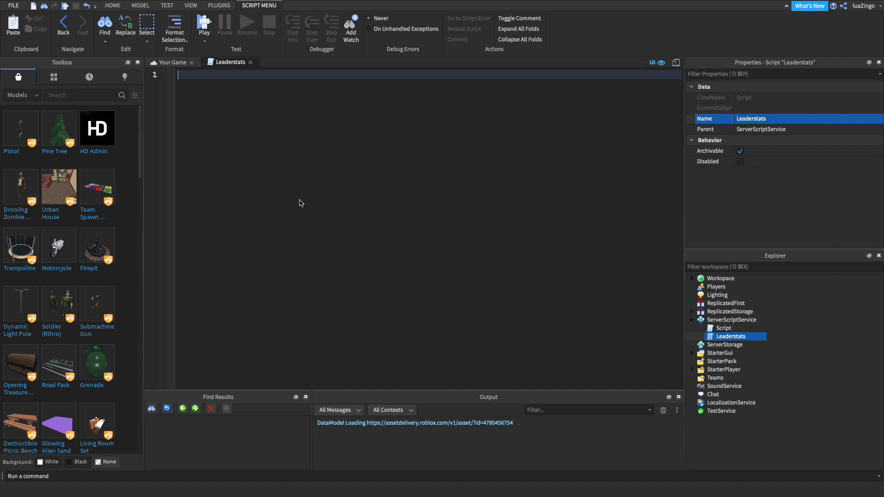
Write game.Players.PlayerAdded:Connect(function(plr) ... end) in the Leaderstats script
text(game.Players.PlayerAdded:Connect(function)
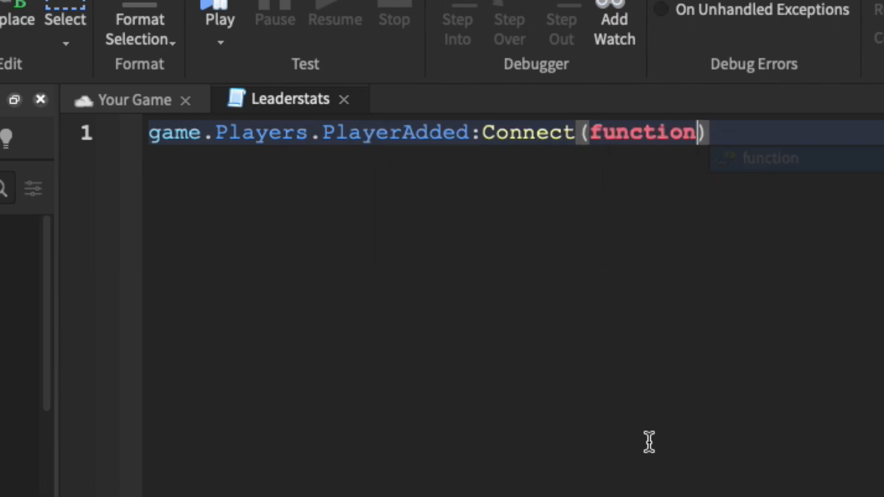
text((plr)
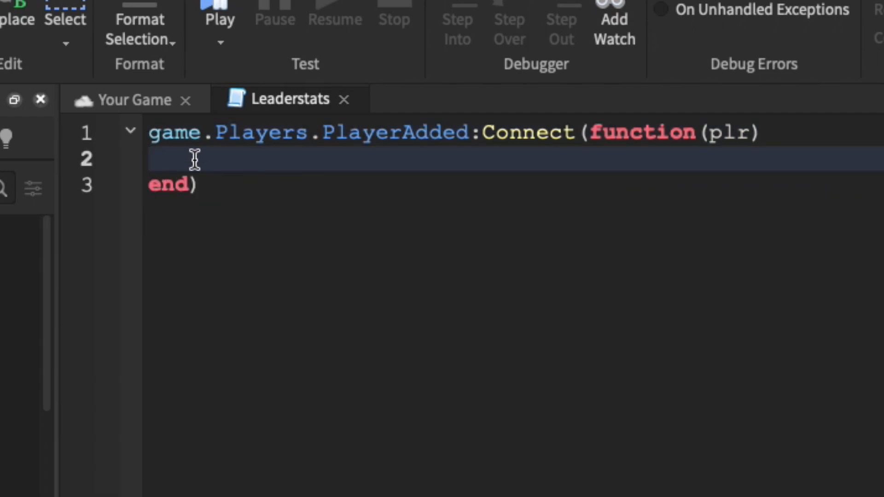
double_click(728, 133)
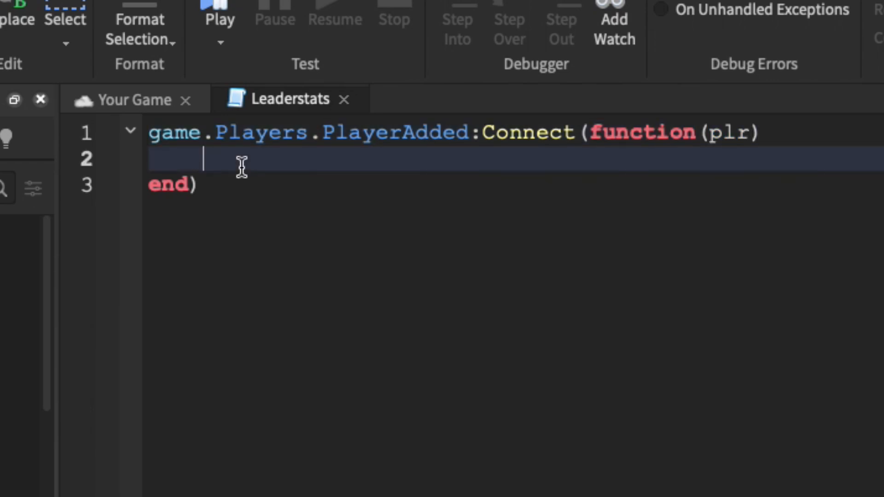
mouse_move(369, 119)
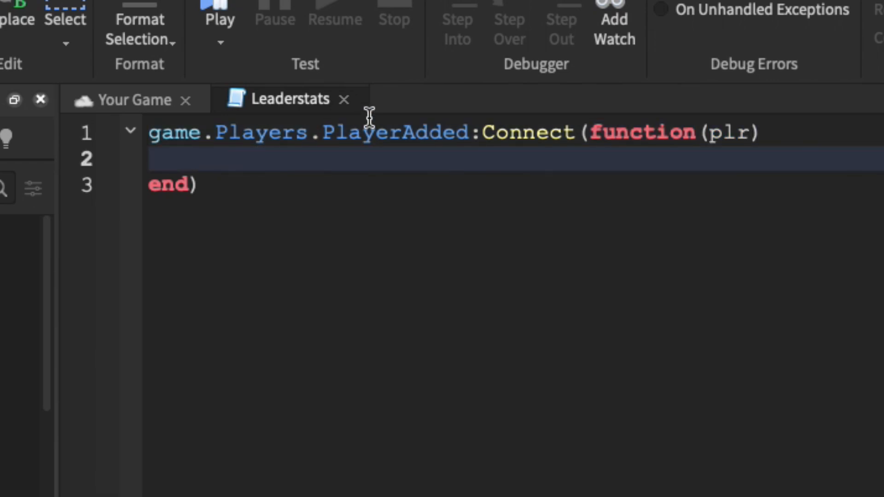
Add local leaderstats = Instance.new("Folder"), named "leaderstats", with Parent = plr
text(local leaderstats)
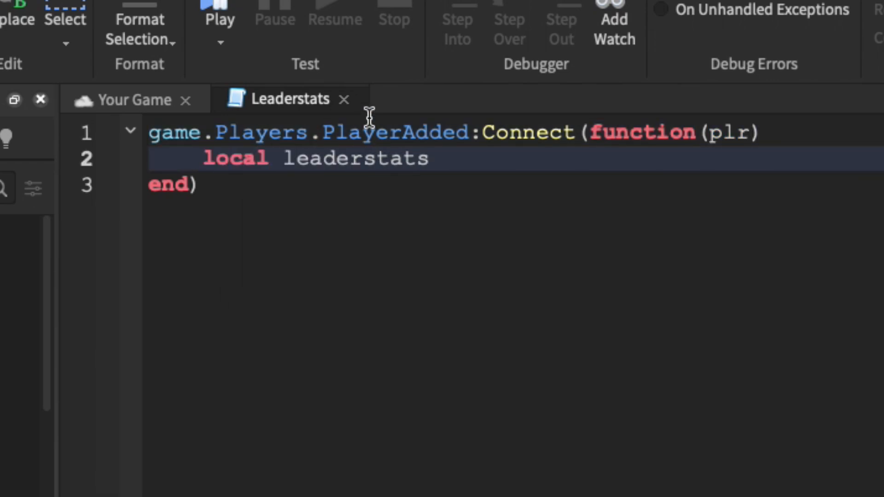
text(= Instance.)
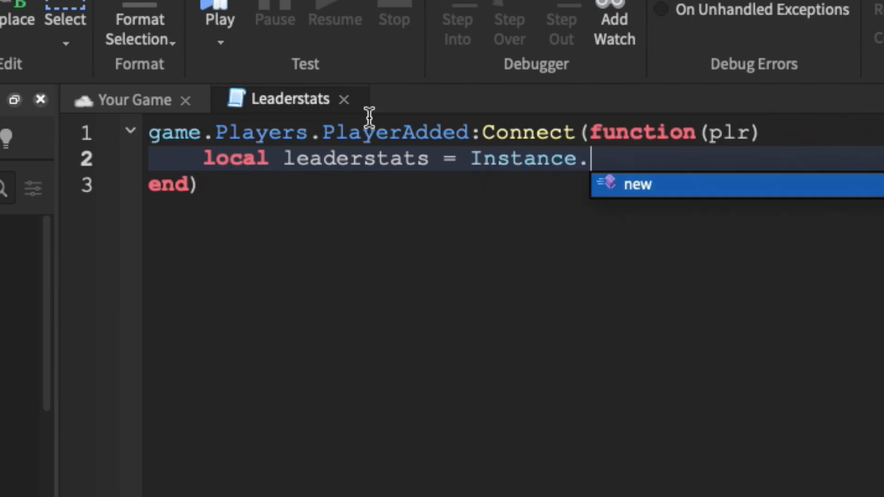
text(new("Folder)
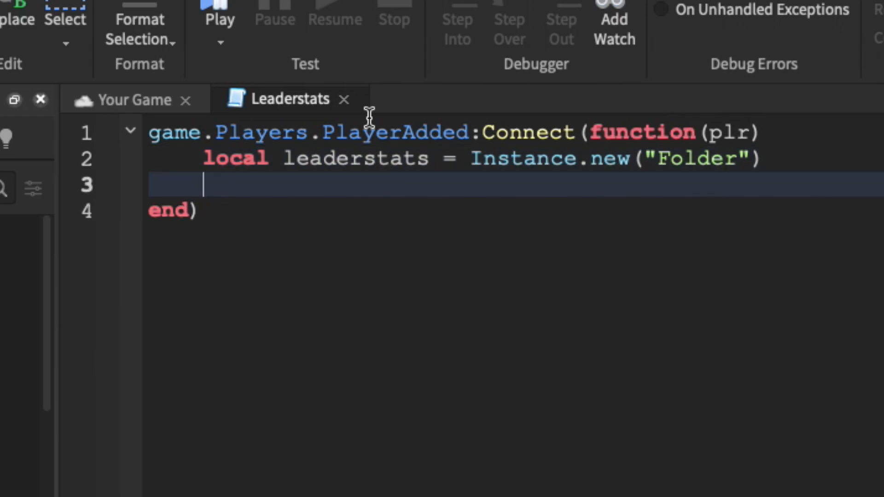
text(leaderstats.Name = "leaders")
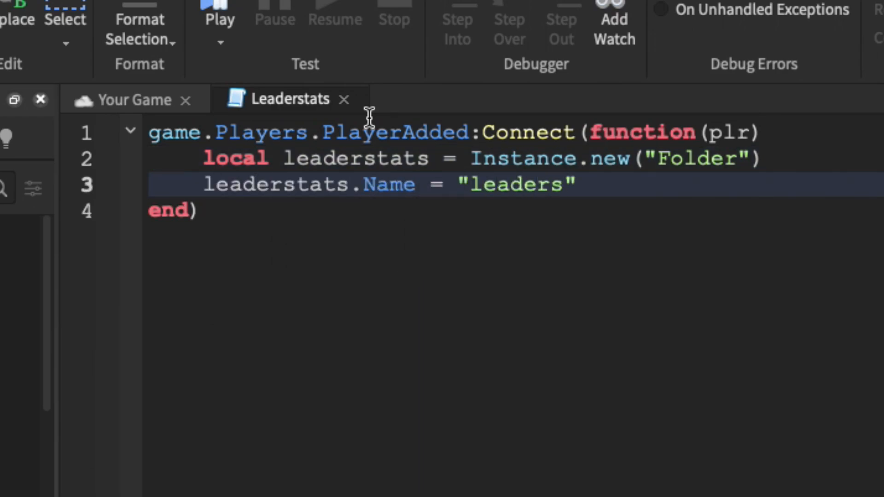
text(tats)
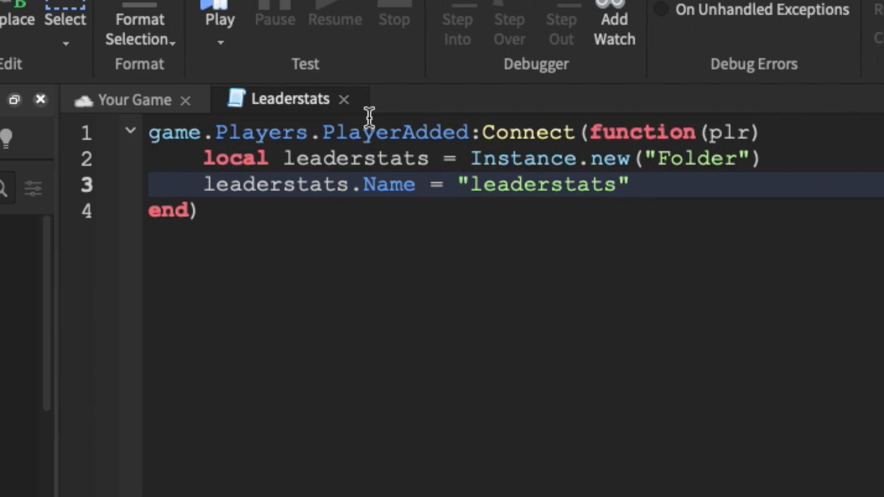
key(Enter)
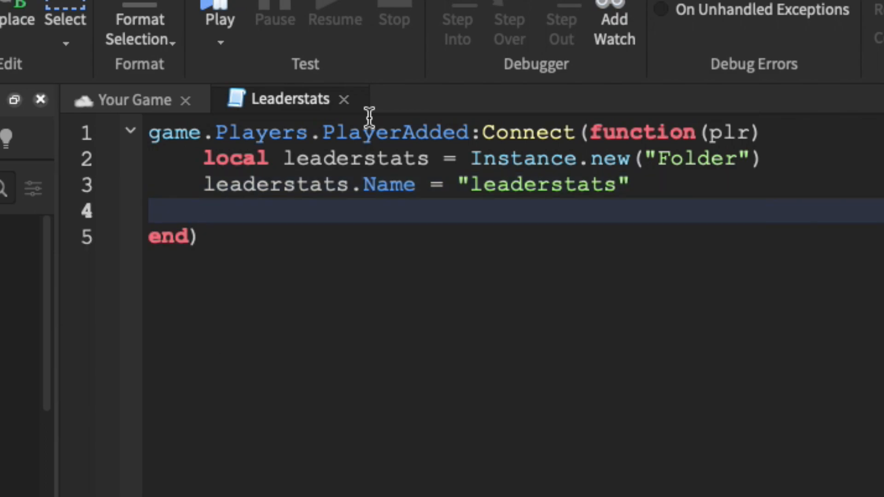
text(leaderstats.)
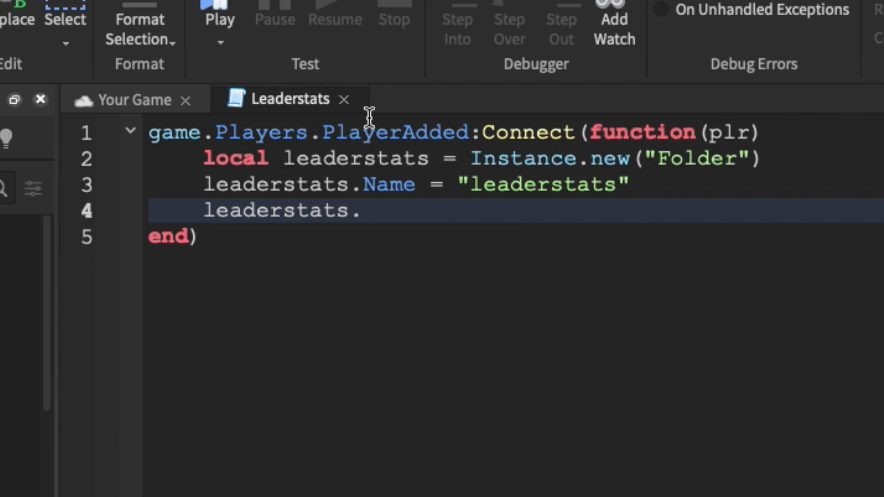
text(Parent = pr)
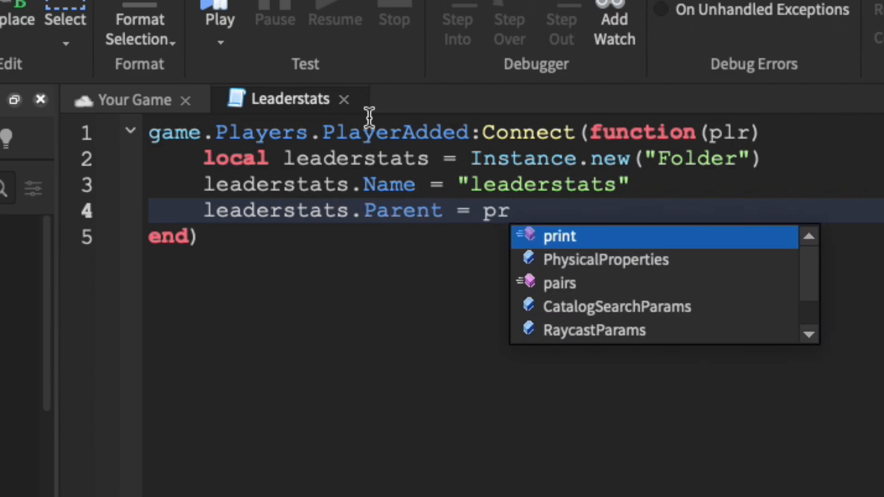
text(l)
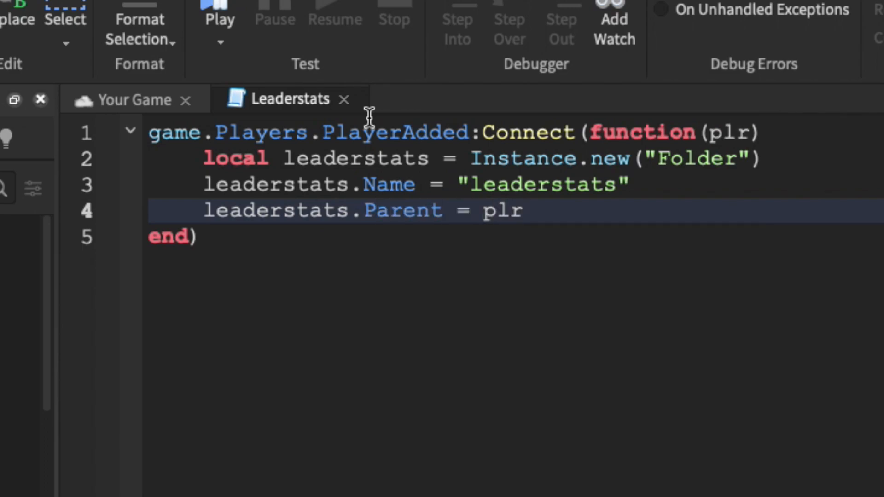
key(enter)
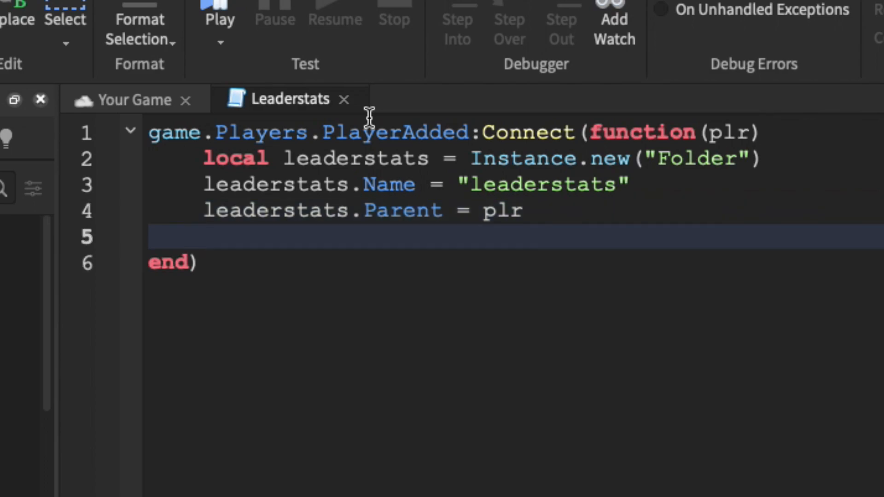
Add a points NumberValue named "Points" with Value 0 and Parent leaderstats
text(l)
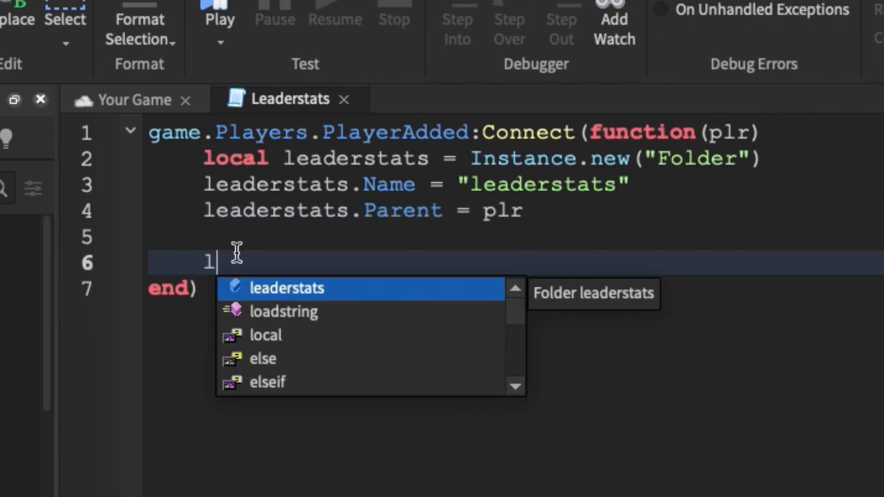
text(ocal point)
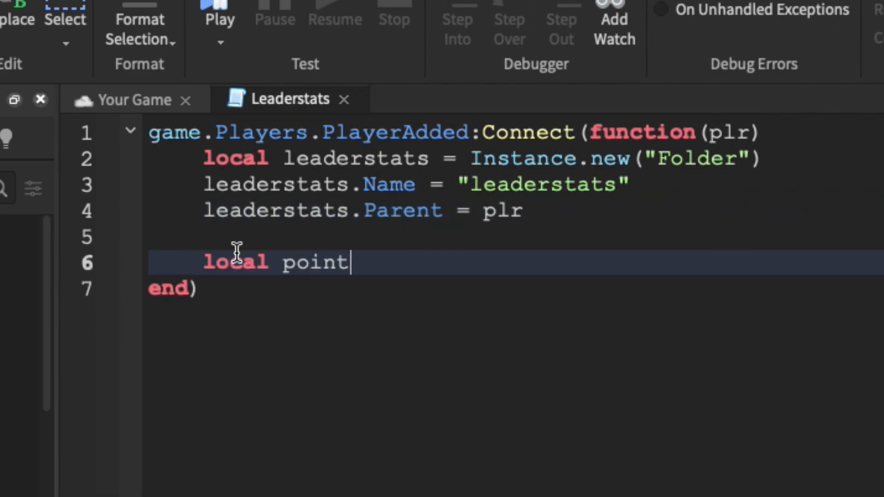
text(s = Instance.new("NumberValue)
text(p)
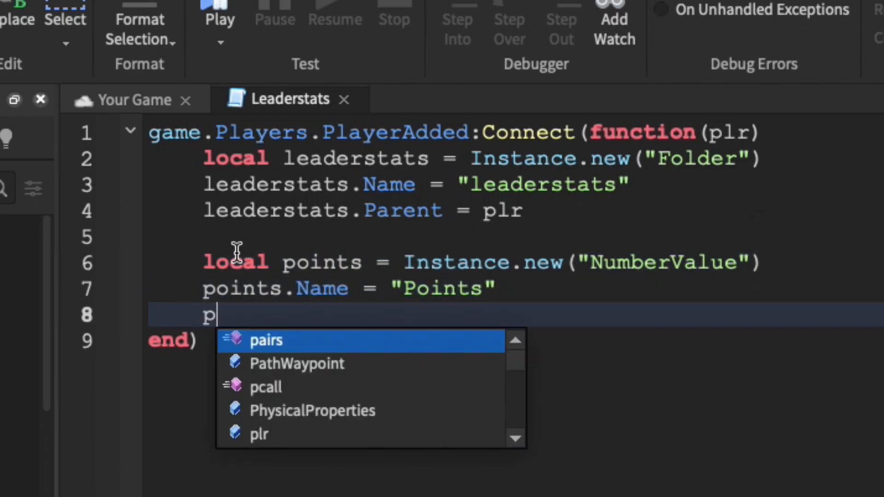
text(oints.Na)
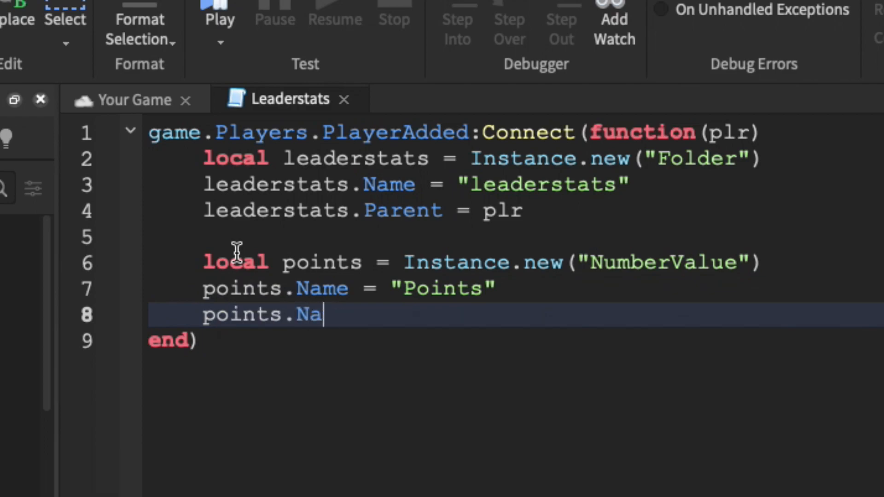
text(Value = 0)
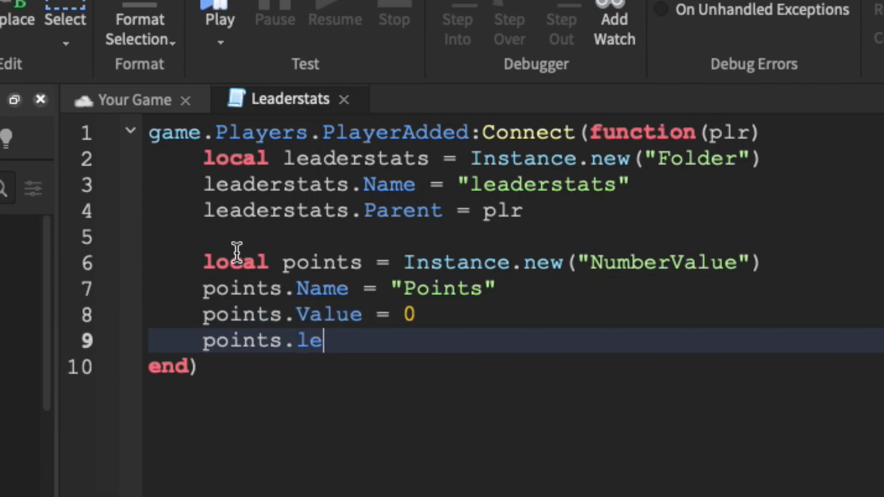
text(arent)
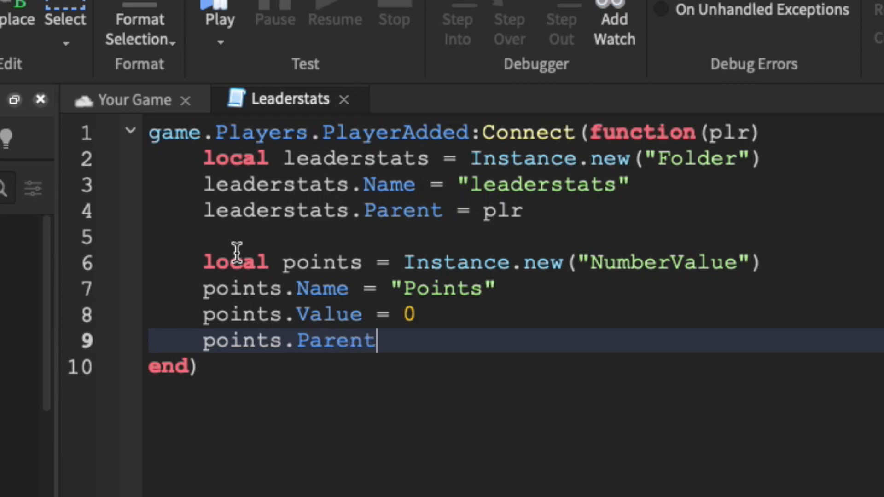
text(= leaderstats)
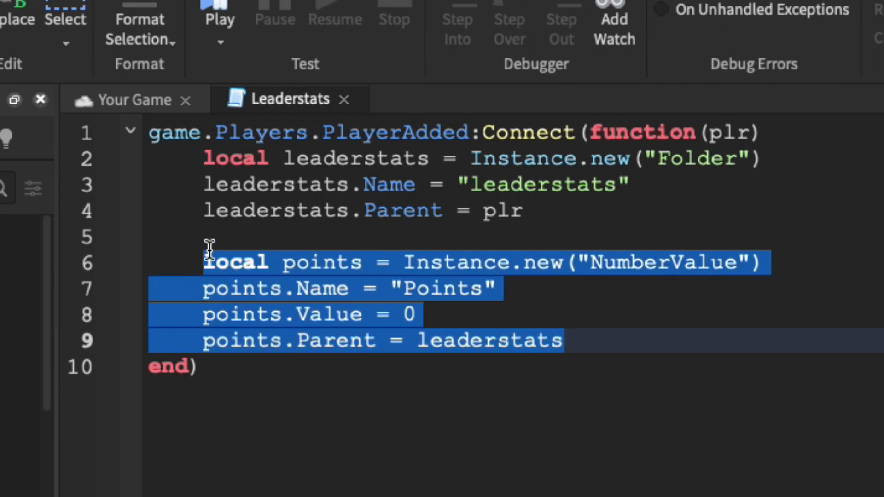
mouse_move(575, 340)
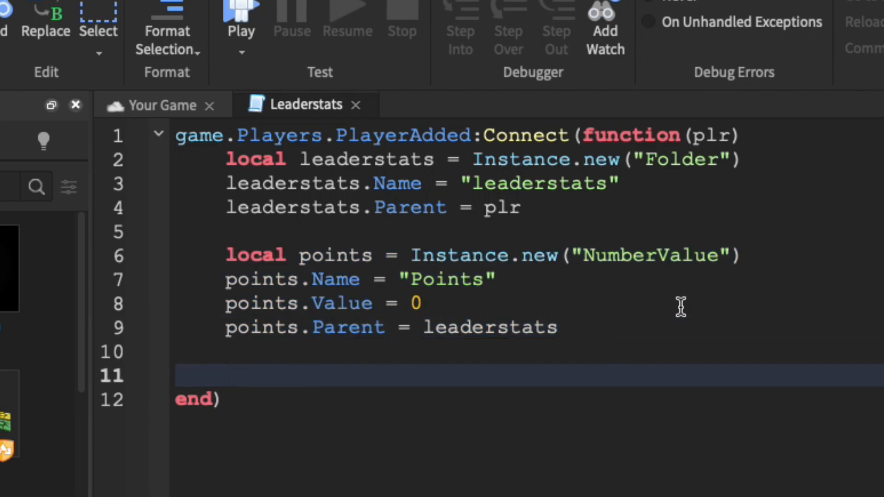
mouse_move(239, 376)
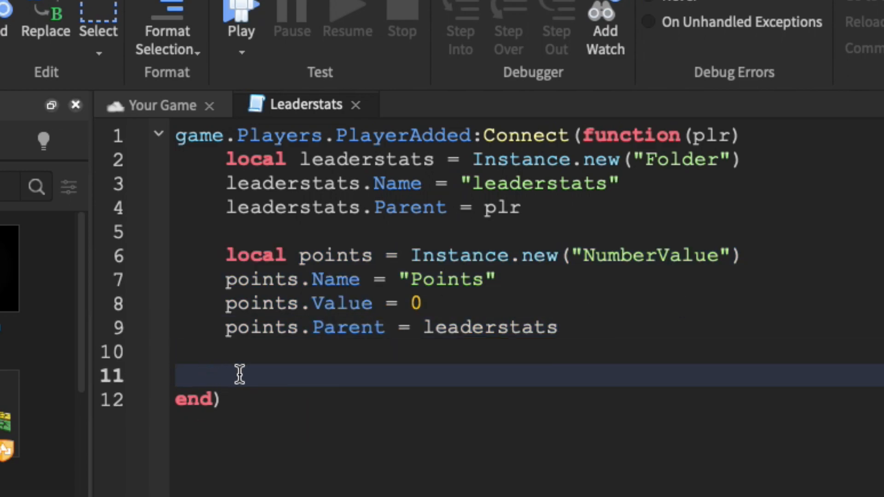
mouse_move(562, 345)
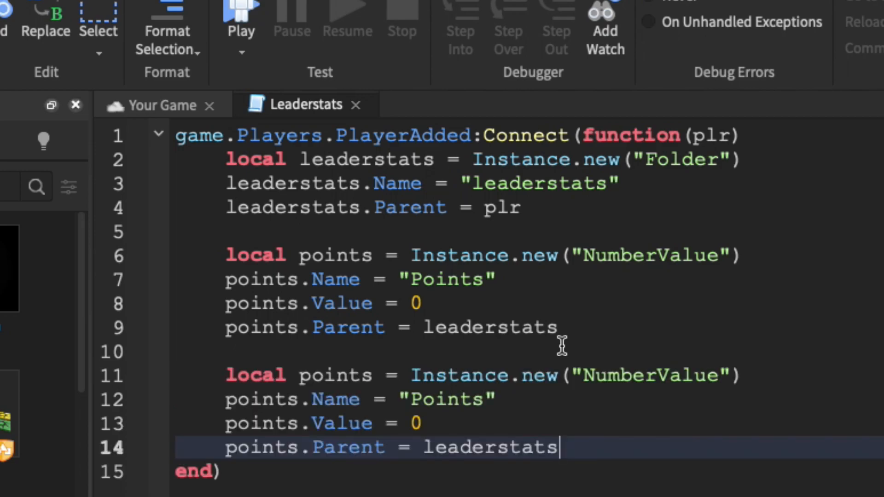
Rename the duplicated value's variable to wins and its name string to "Wins"
double_click(334, 375)
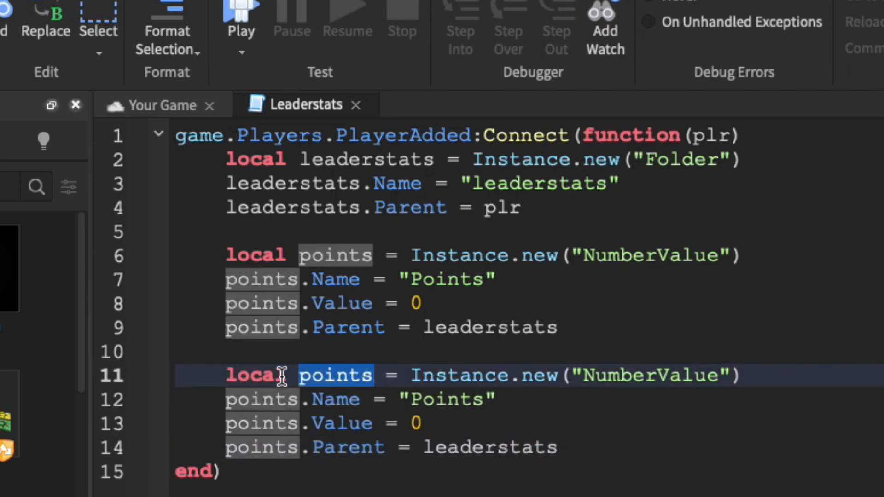
text(wins)
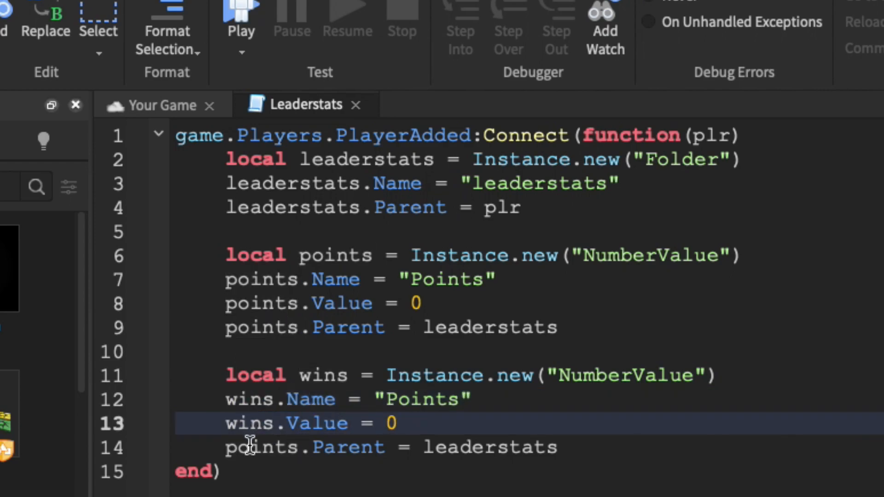
double_click(421, 399)
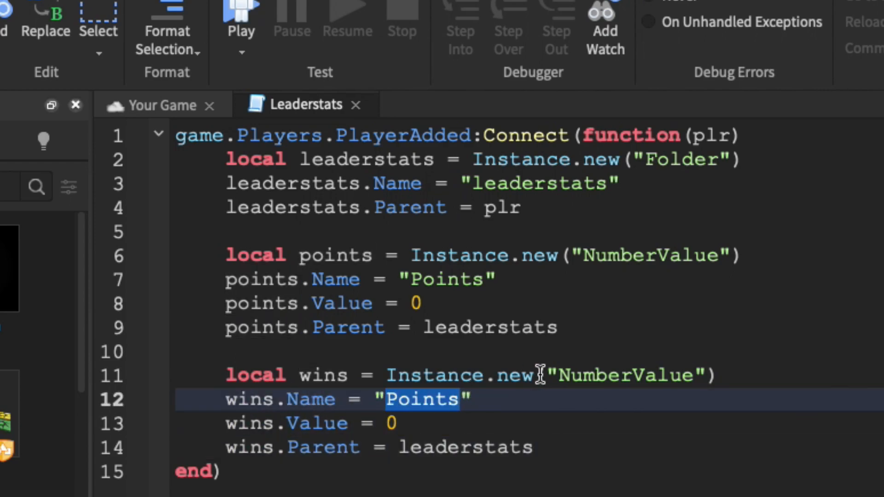
text(Wins)
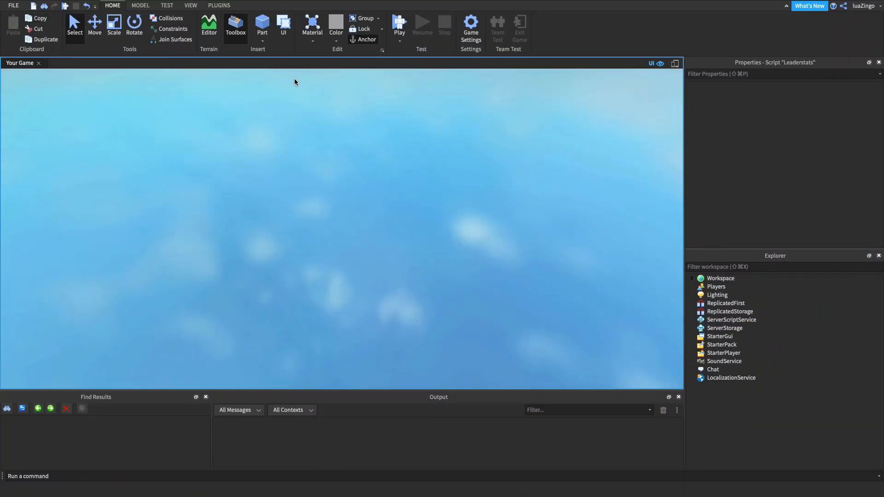
Expand ServerScriptService in the Explorer to show Script and Leaderstats
click(399, 25)
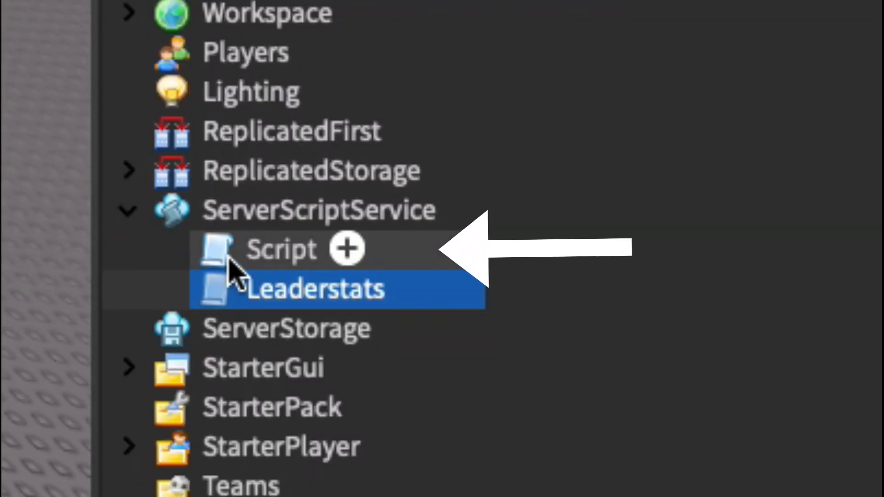
Open the main Script and scroll to the Obby EndPart.Touched win handler
double_click(281, 250)
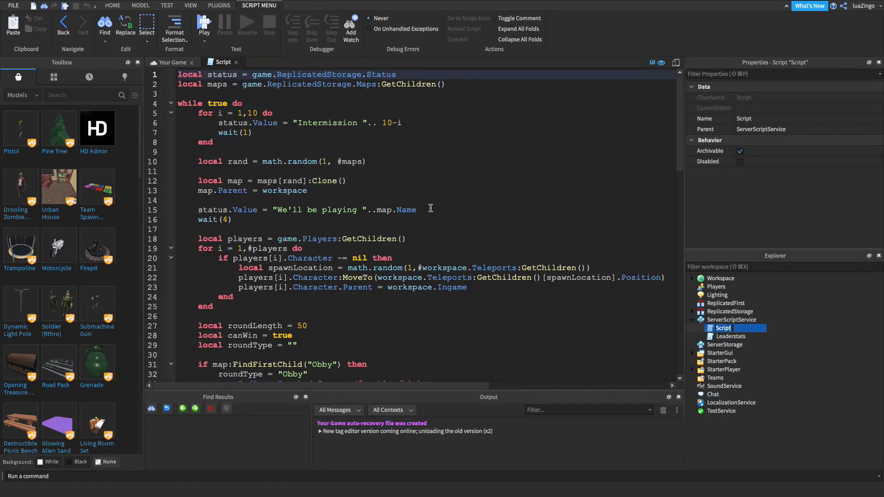
scroll(down, 3)
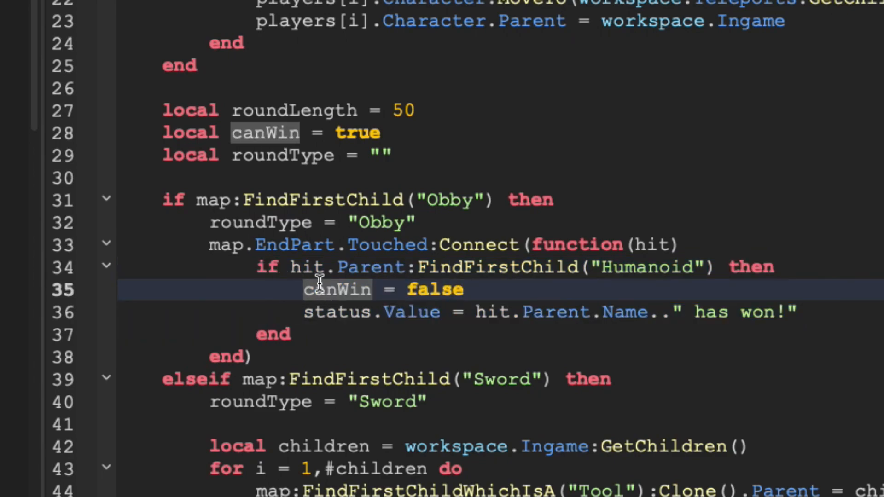
scroll(up, 3)
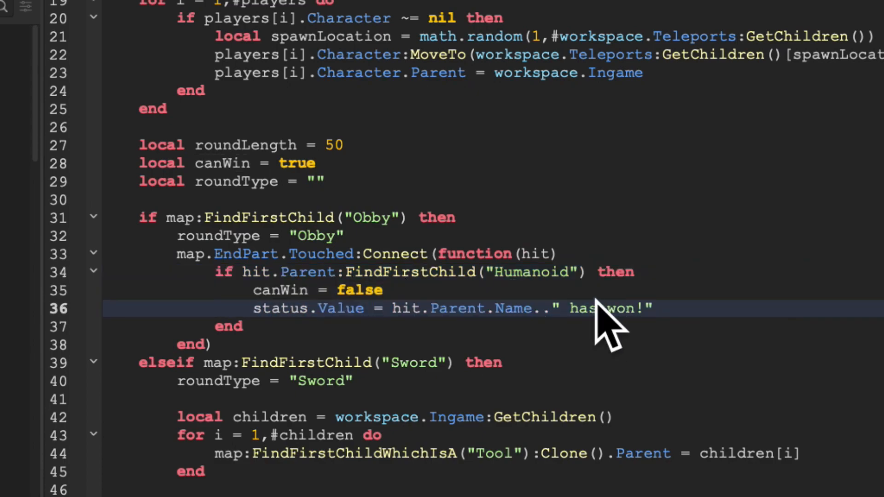
Add "and canWin == true" to the Obby finish if-condition
text(and)
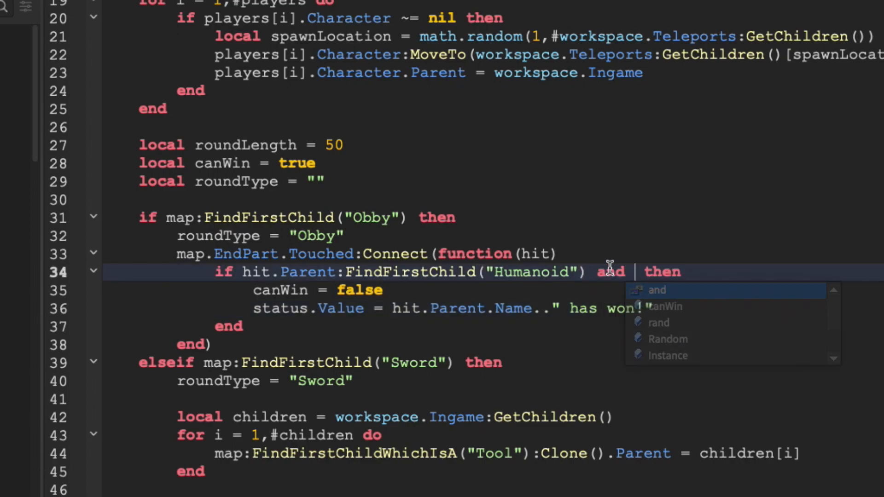
text(canWin)
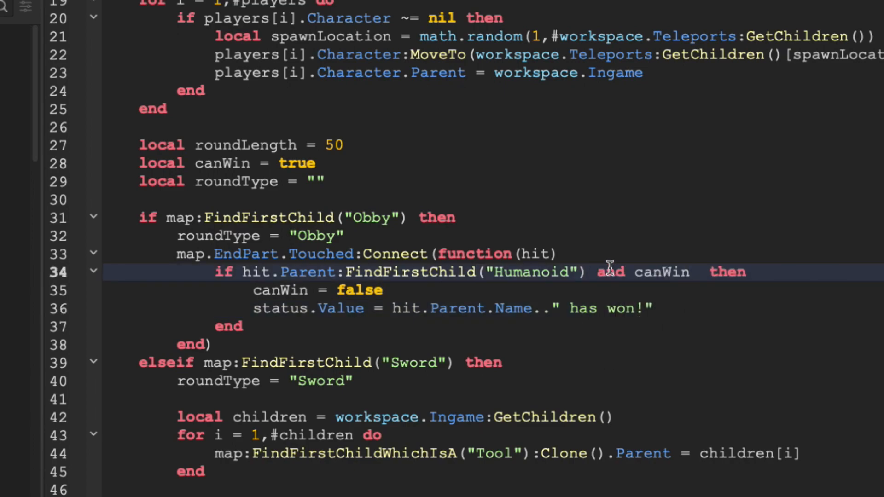
text(== true)
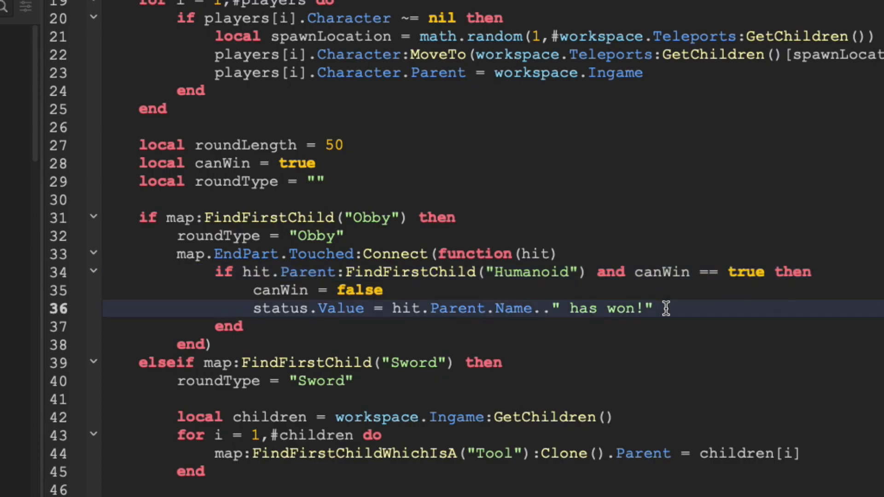
Get plr from hit.Parent and add 1 to Wins and 50 to Points
text(plr.lea)
text(loc)
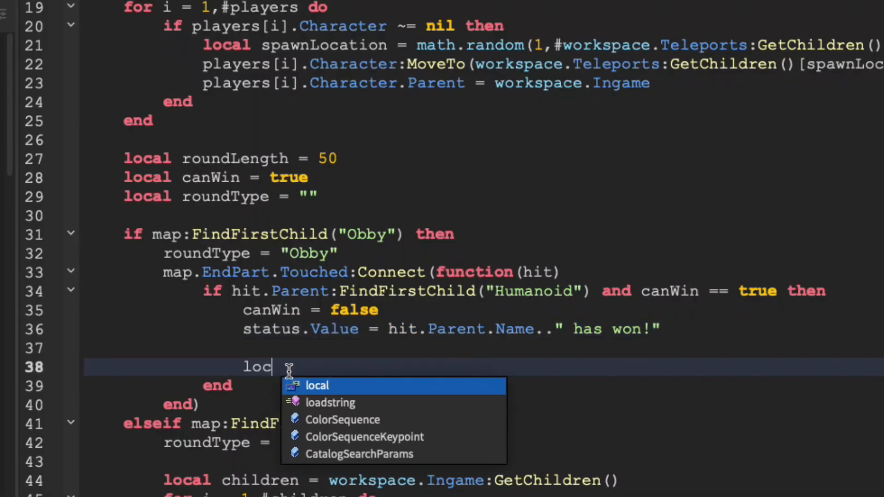
text(al plr = game.)
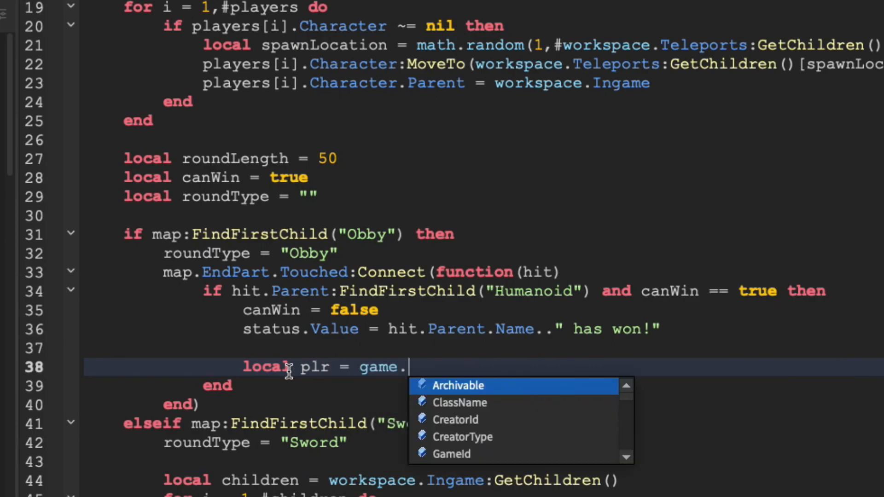
text(Players:GetPlayerFromCharacter()
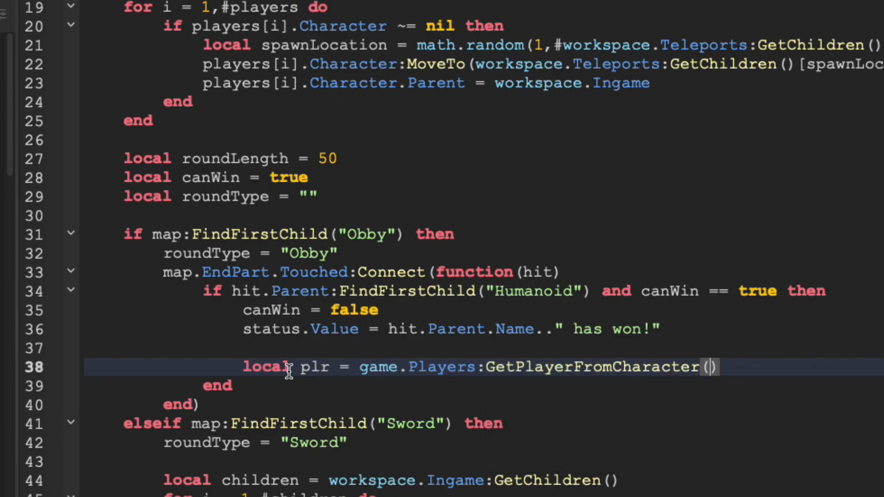
text(hit.Parent)
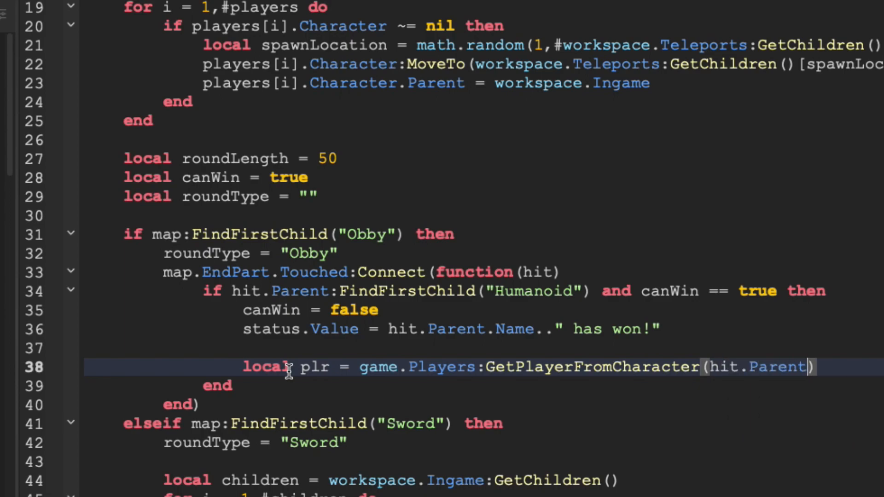
text(plr.leaderstats.Wins.Value = p)
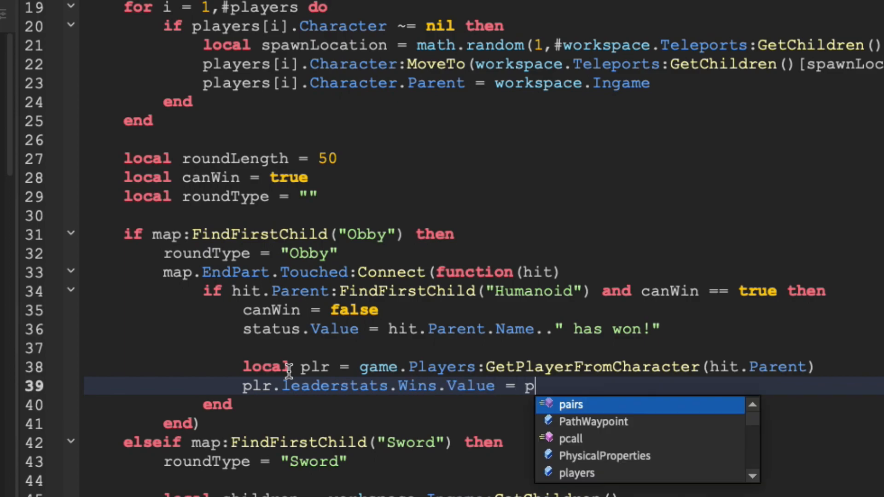
text(lr.leaderstats.)
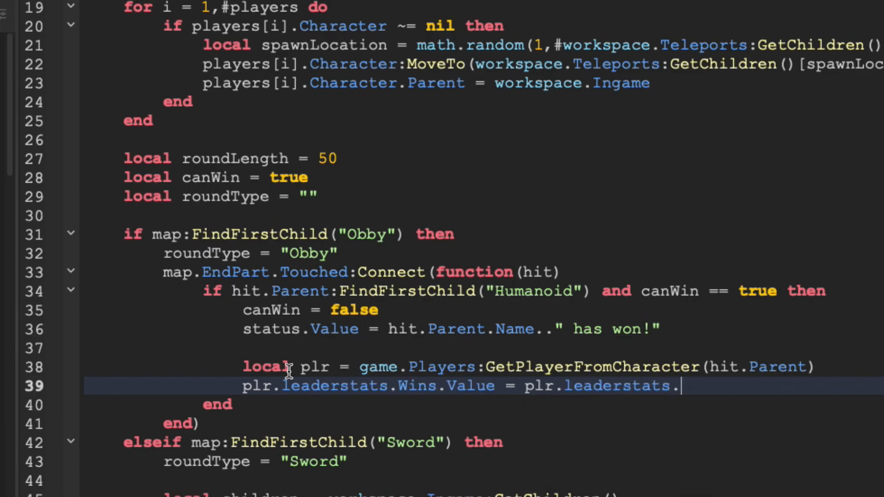
text(Wins.Value +1)
text(plr.leaderstats.Points.Value = plr.leaderstats.Points.Value )
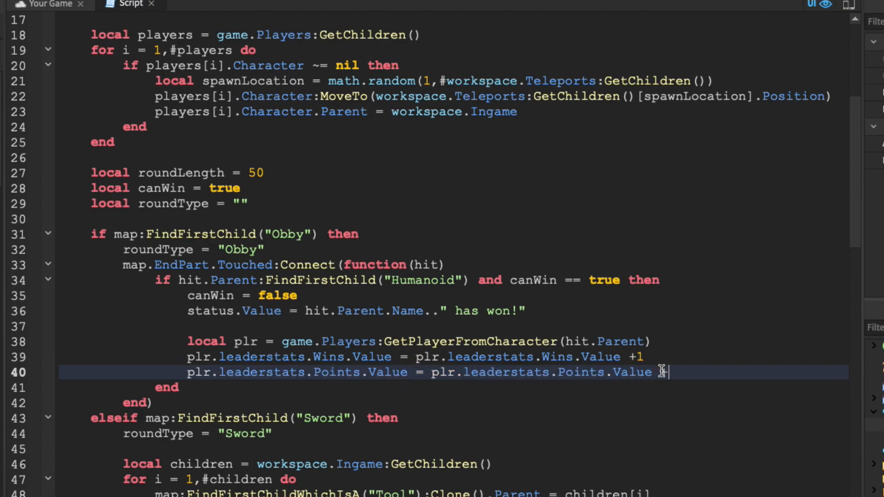
text(+50)
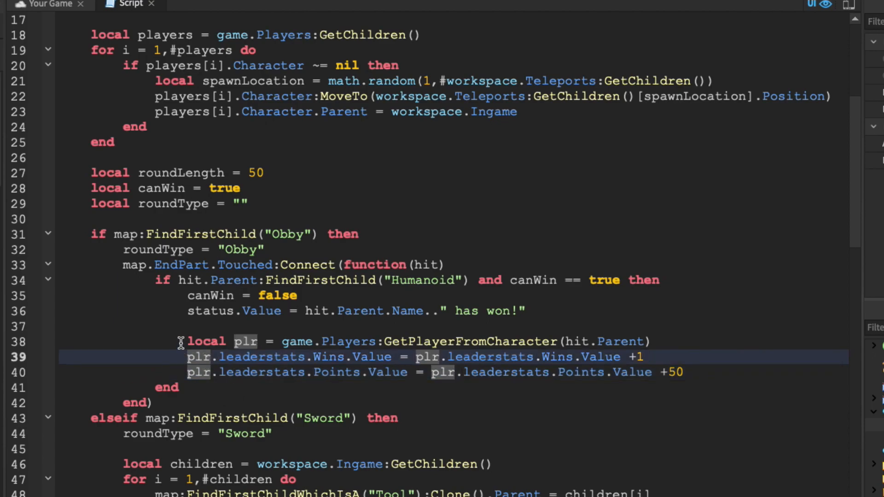
Copy the three award lines and scroll down to the Sword round's win branch
drag(188, 341, 682, 372)
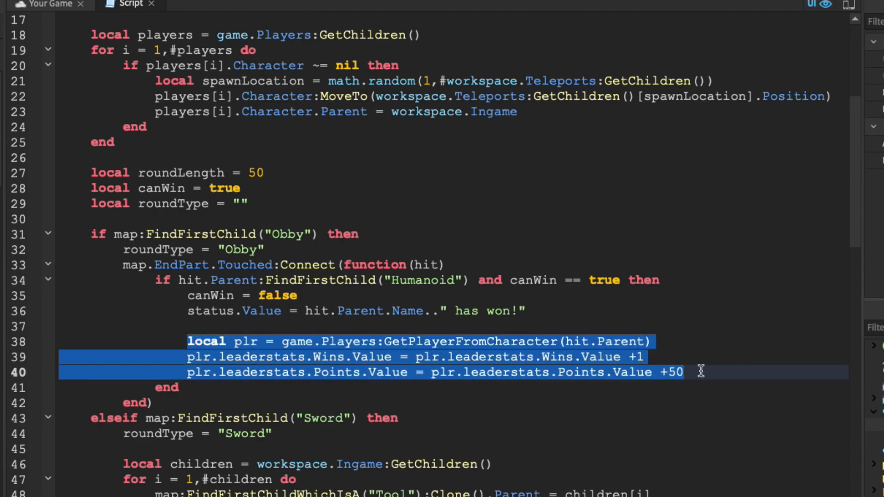
scroll(down, 3)
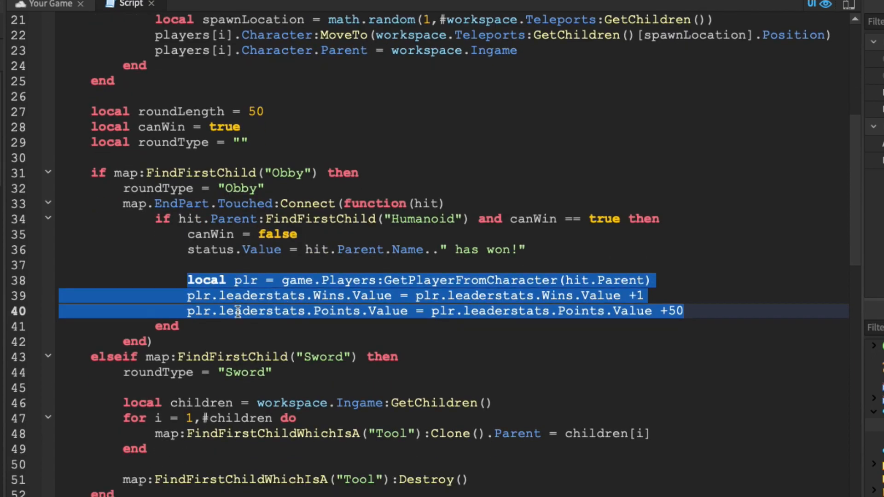
scroll(down, 3)
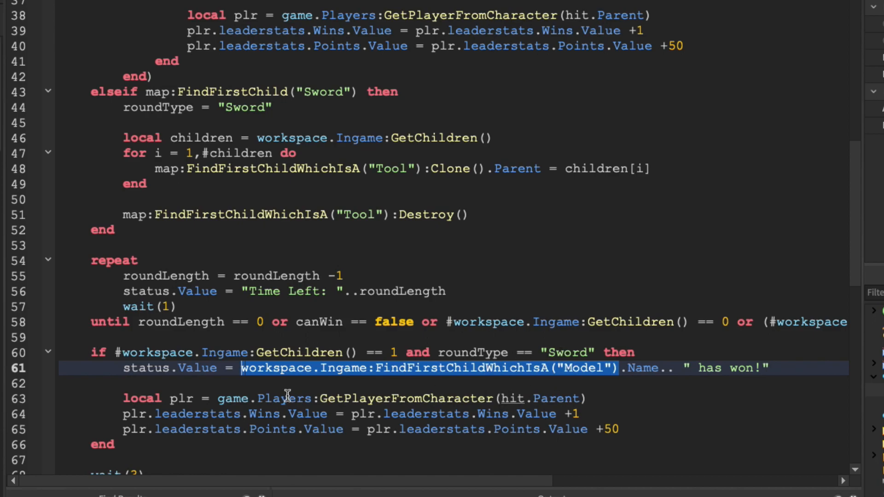
Set local char = workspace.Ingame:FindFirstChildWhichIsA("Model") and replace hit with char
text(char =)
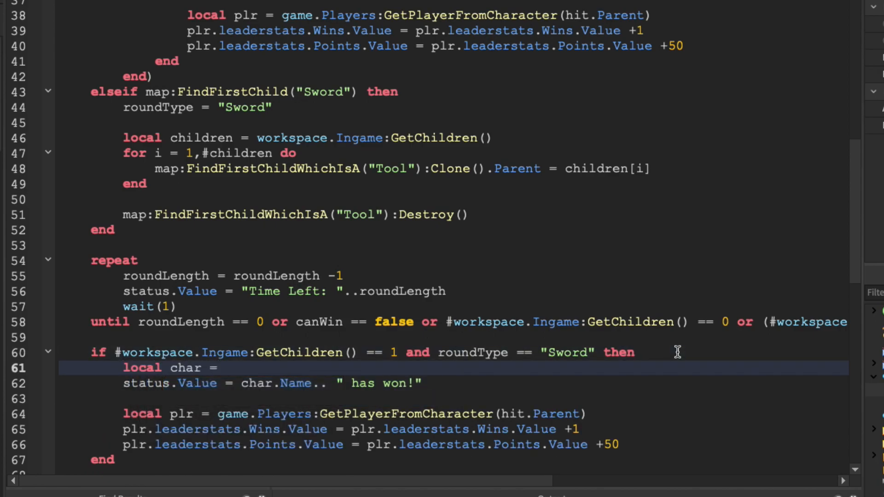
text(workspace.Ingame:FindFirstChildWhichIsA("Model"))
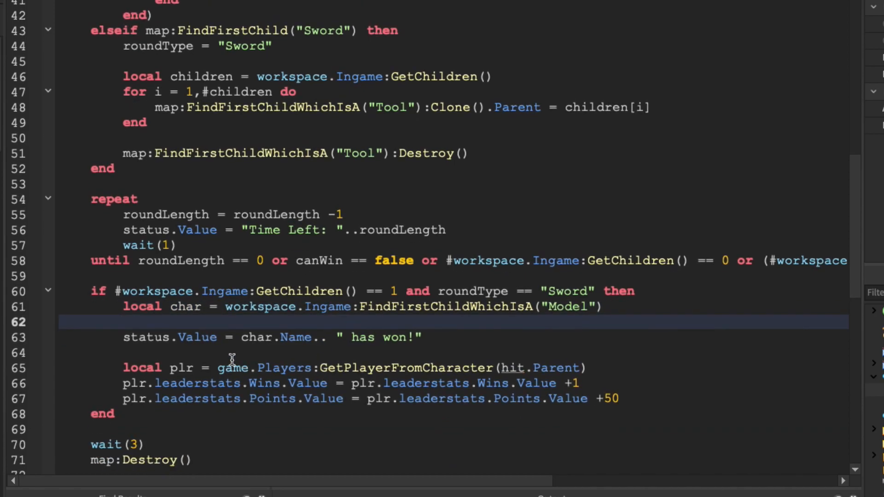
double_click(147, 337)
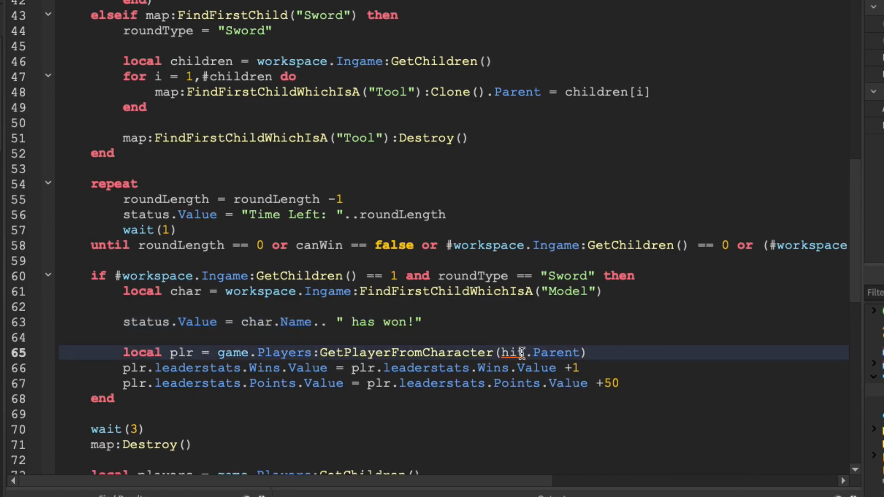
text(char)
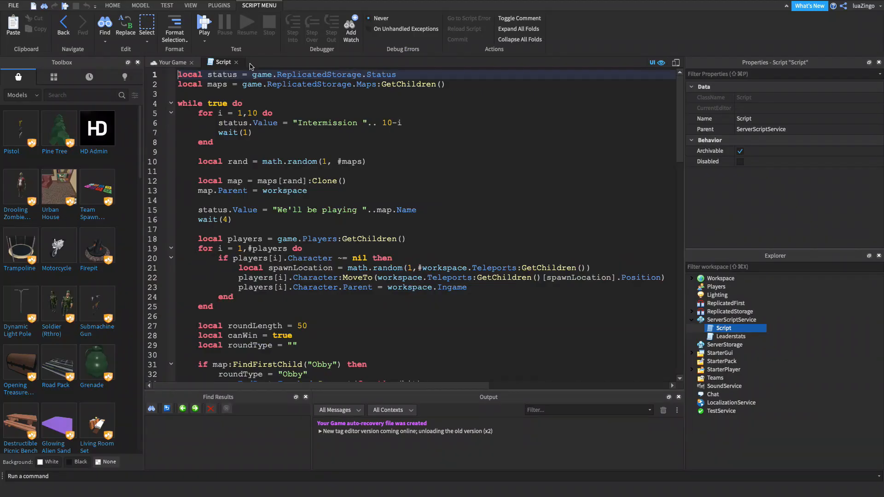
Playtest rounds until the leaderboard shows 100 Points and 2 Wins
click(171, 62)
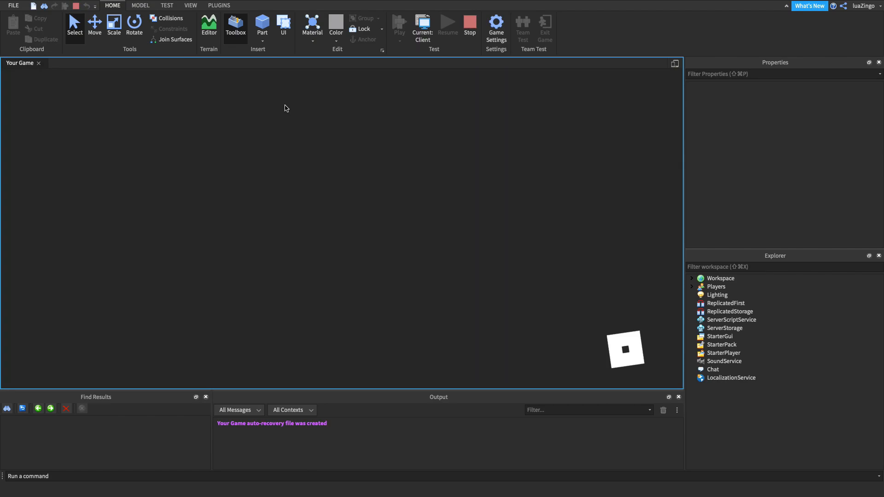
click(399, 24)
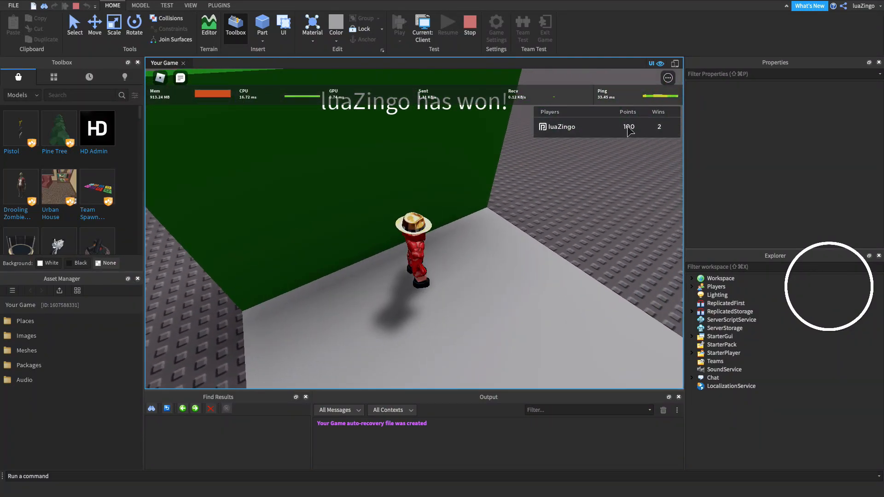
click(218, 5)
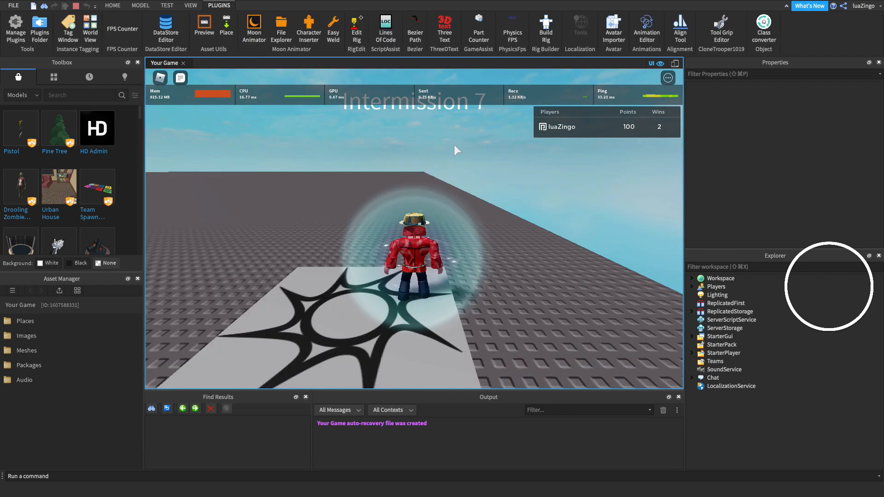